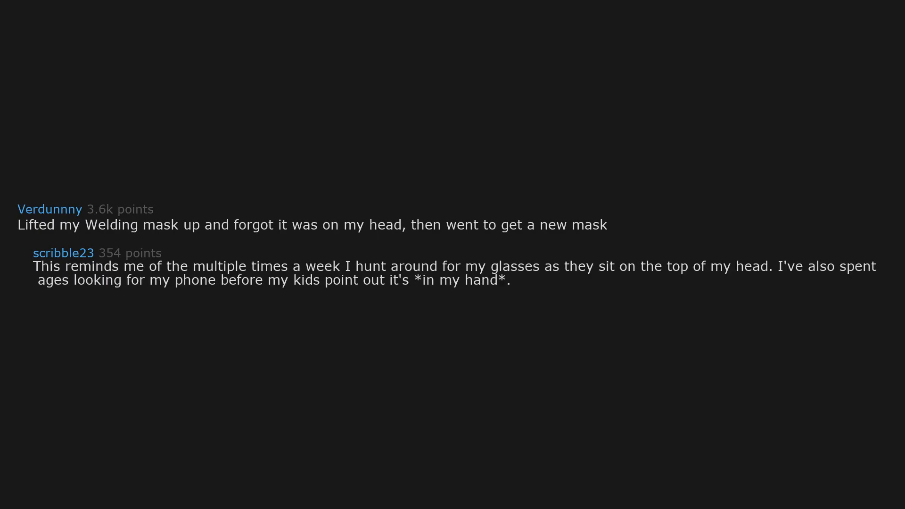
pyautogui.write('I need more sleep,')
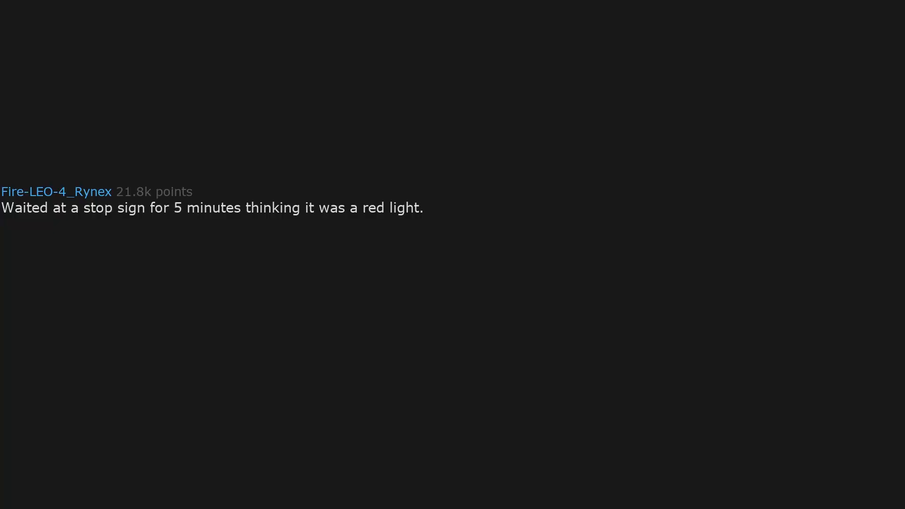
pyautogui.write('I was not on my phone.')
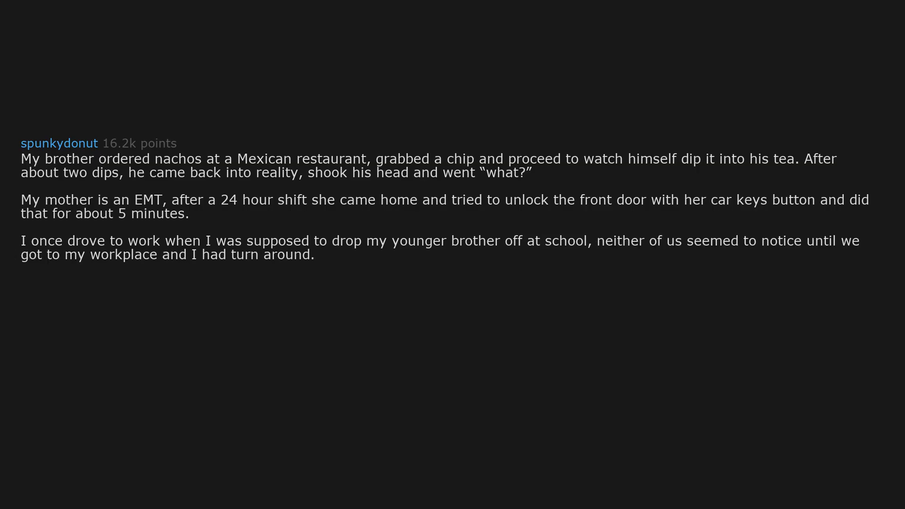
pyautogui.write('He was late')
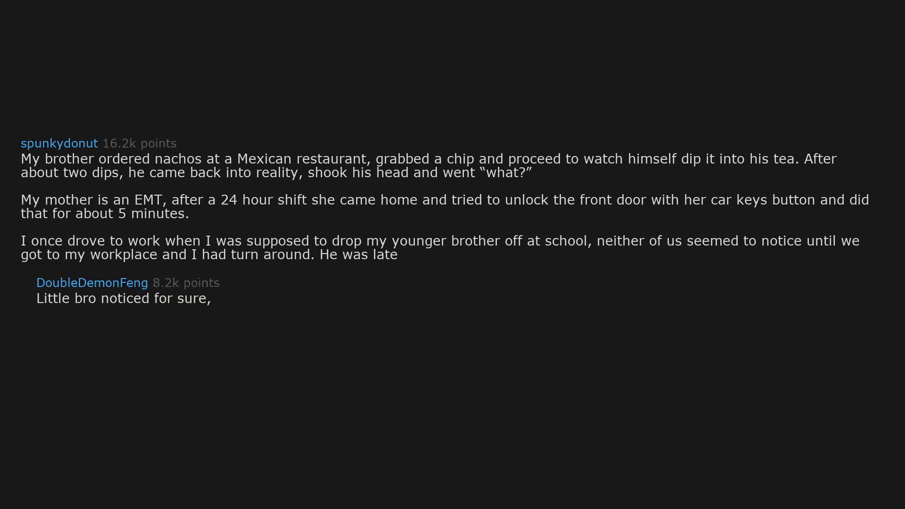
pyautogui.write('he just wanted to skip class')
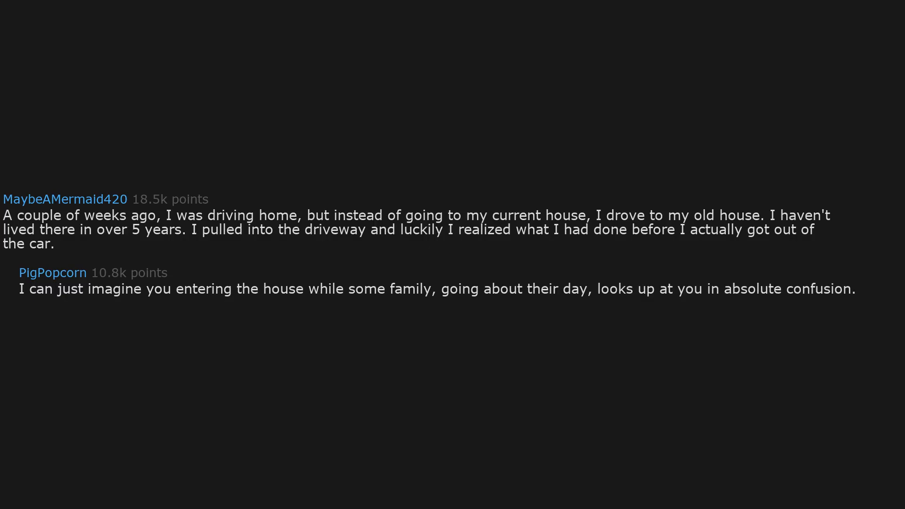
pyautogui.scroll(-3)
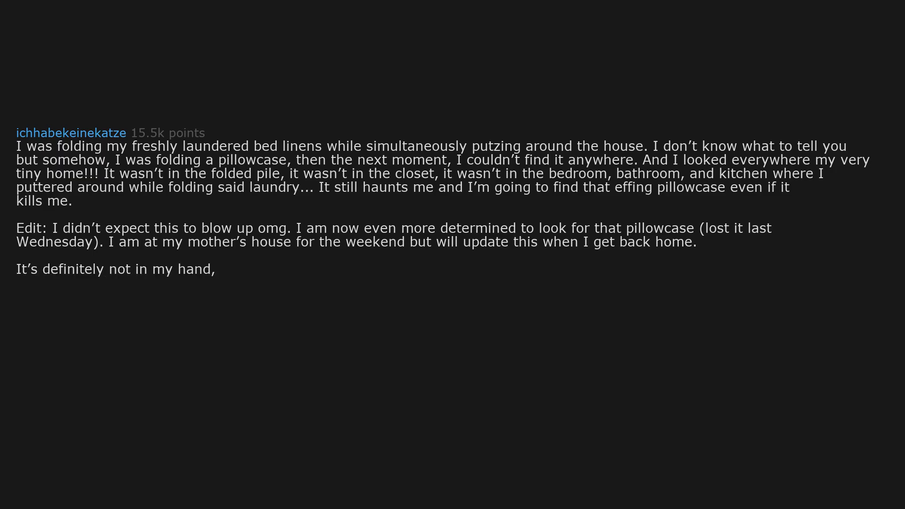
pyautogui.write('my other hand,')
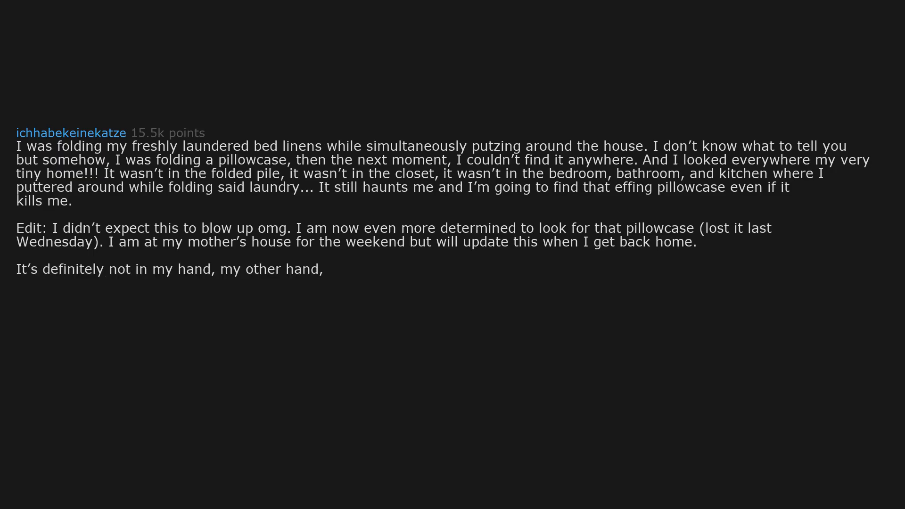